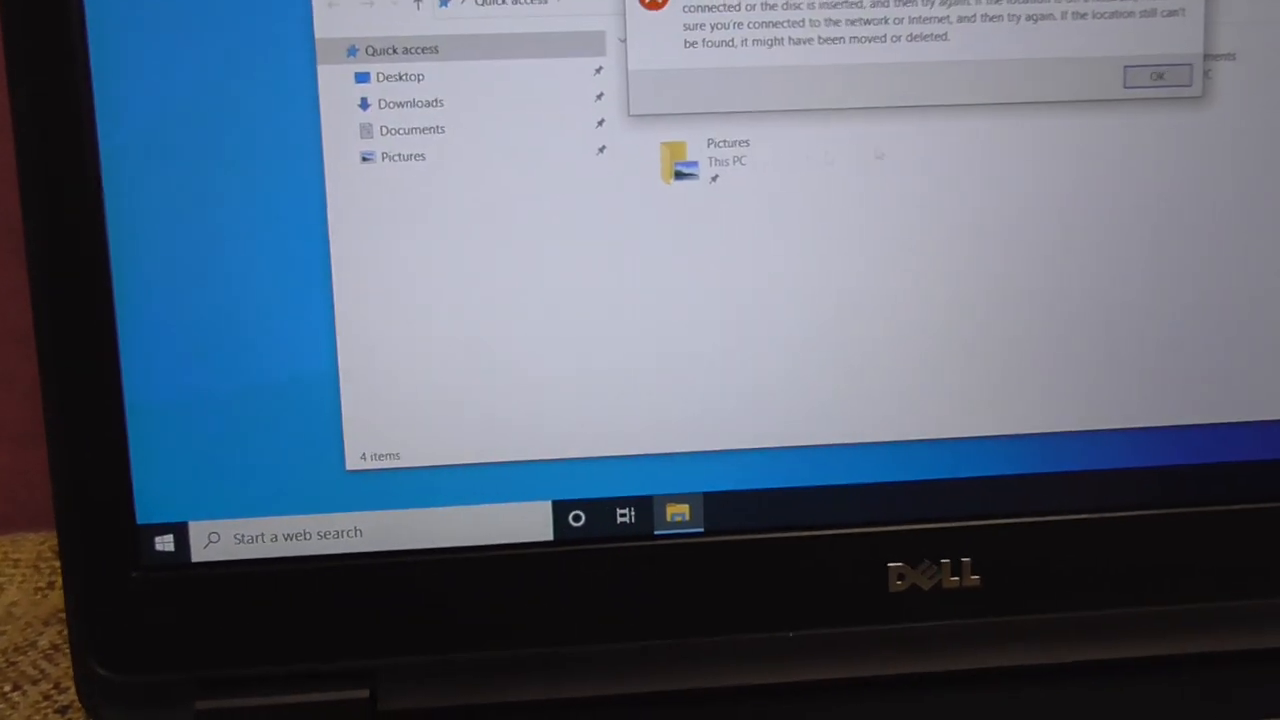
Restore the Desktop folder to its default C:\Users path, creating it and moving the existing files
{"action": "left_click", "coordinate": [1157, 77]}
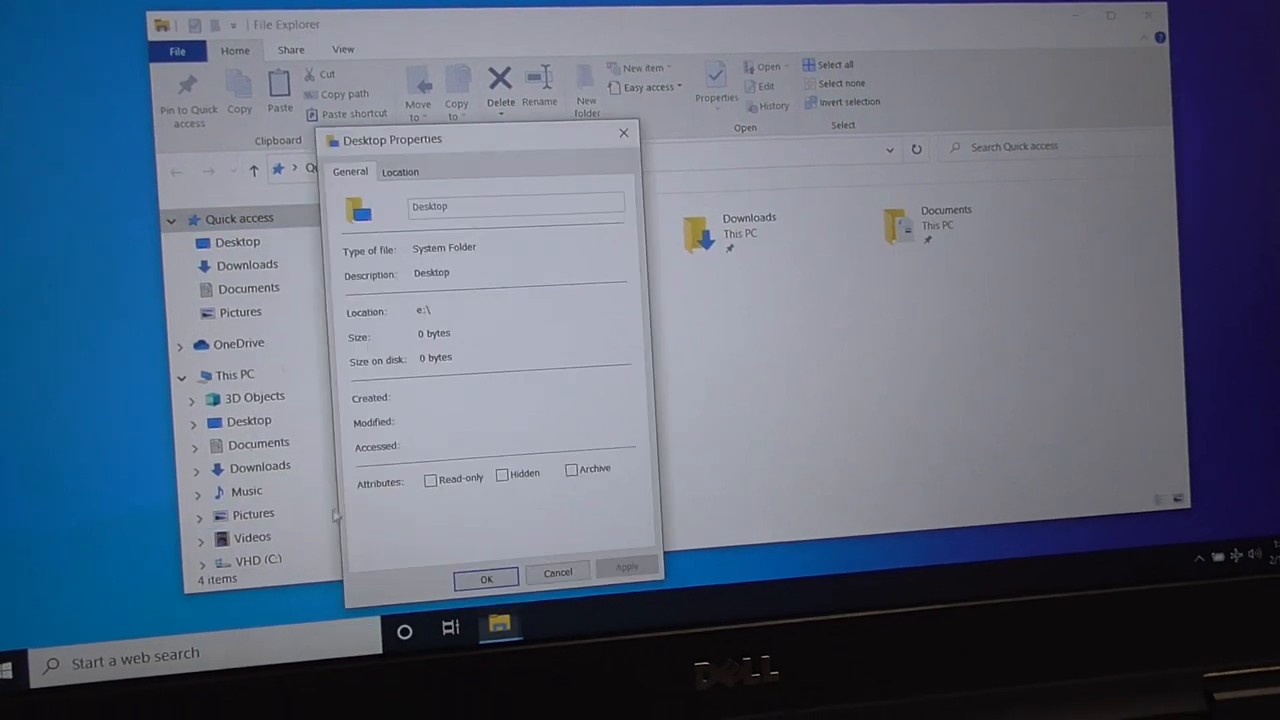
{"action": "left_click", "coordinate": [399, 171]}
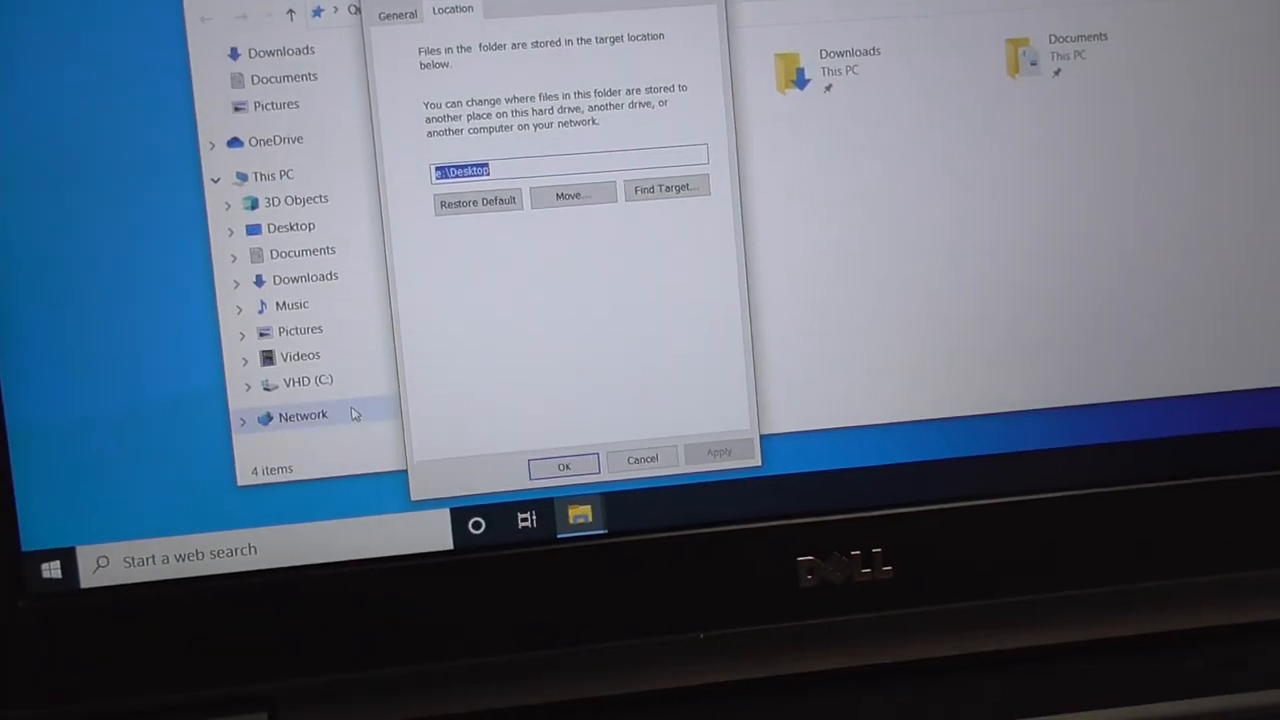
{"action": "left_click", "coordinate": [478, 201]}
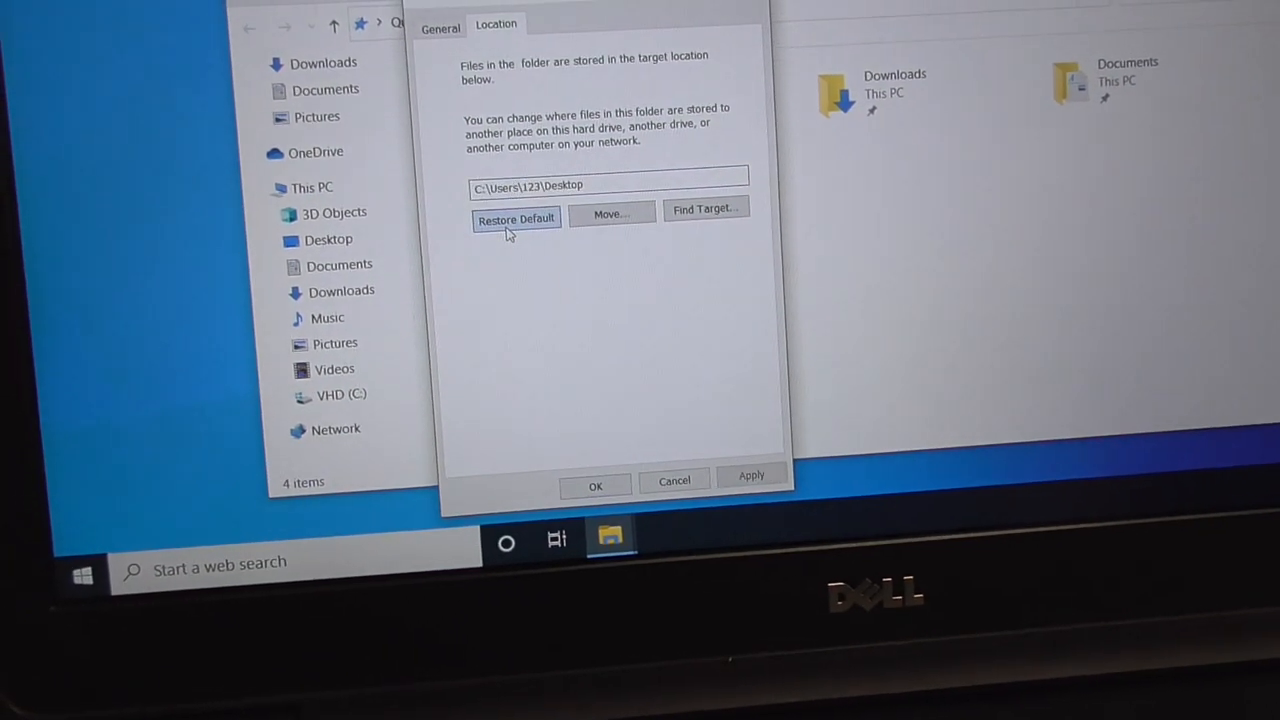
{"action": "left_click", "coordinate": [751, 474]}
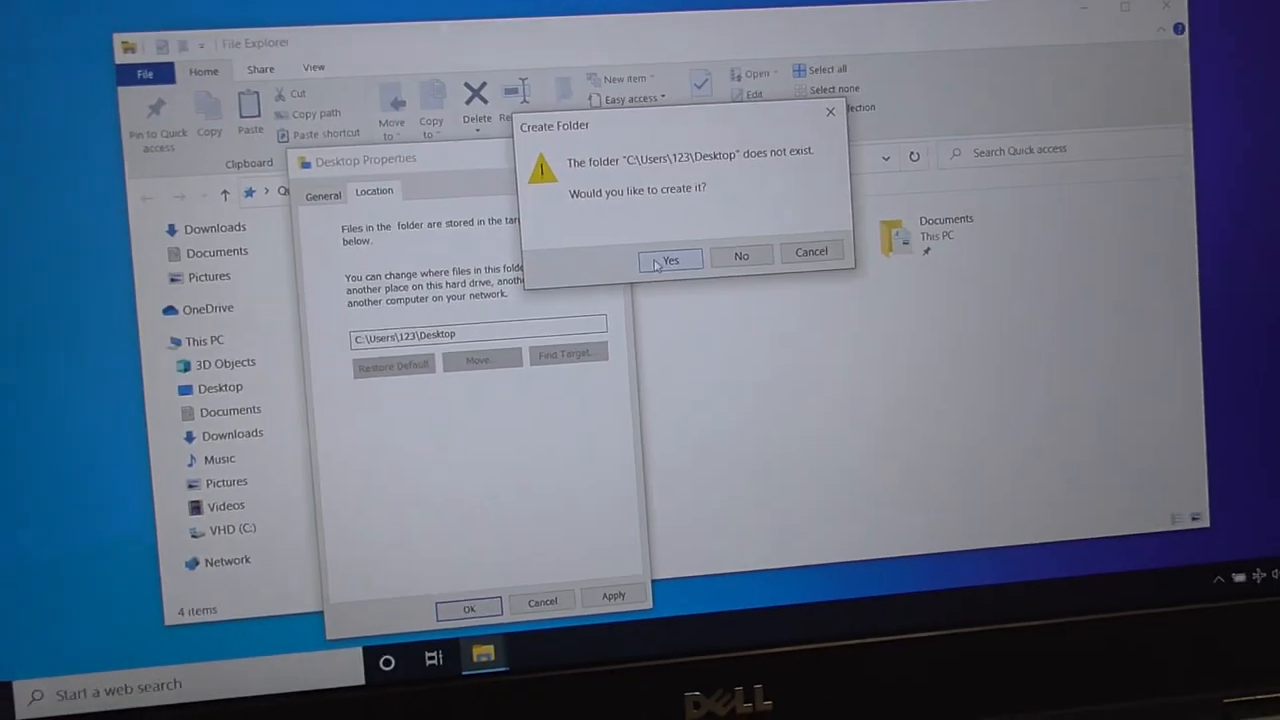
{"action": "left_click", "coordinate": [670, 260]}
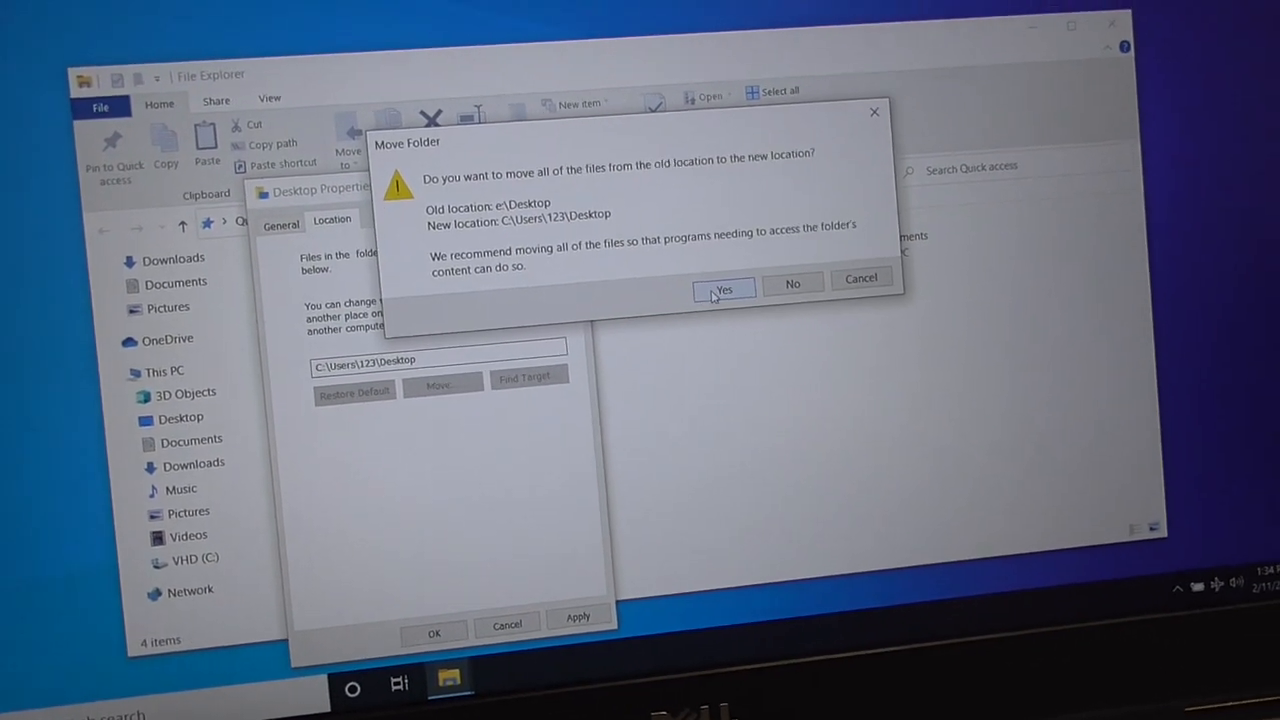
{"action": "left_click", "coordinate": [723, 289]}
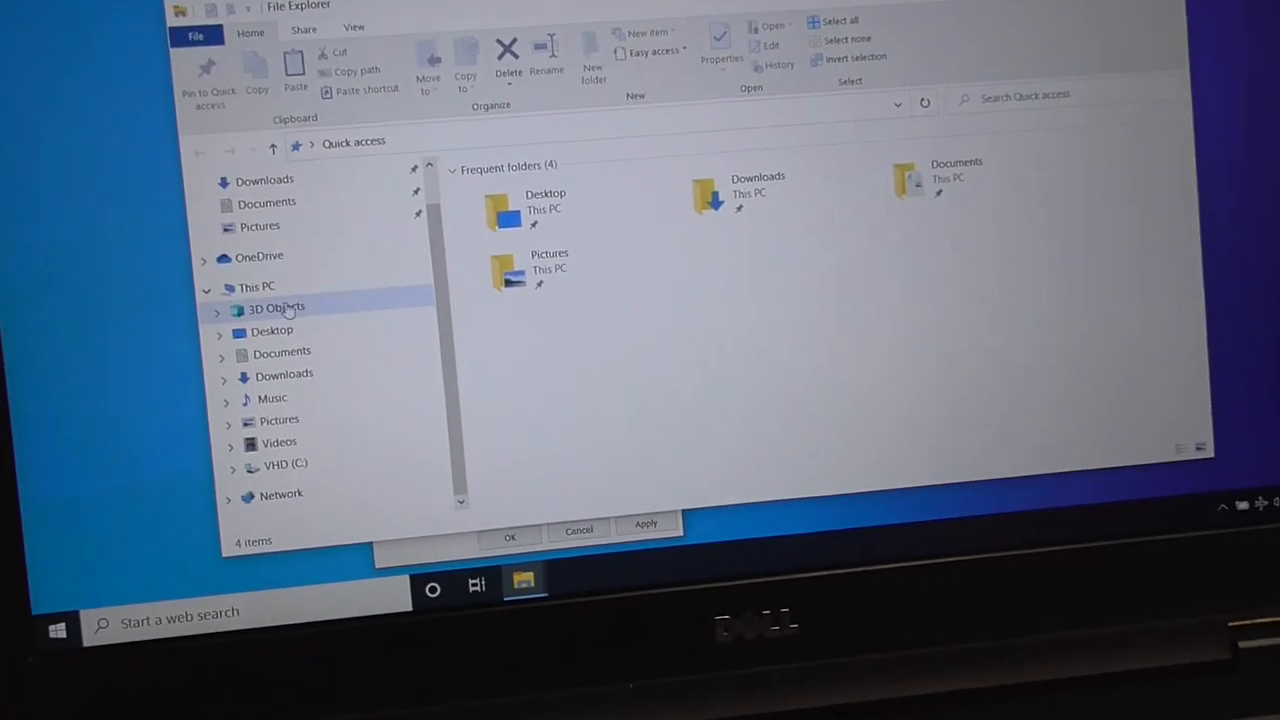
Extend the C: volume by 96000 MB to 173.18 GB via Disk Management
{"action": "right_click", "coordinate": [257, 286]}
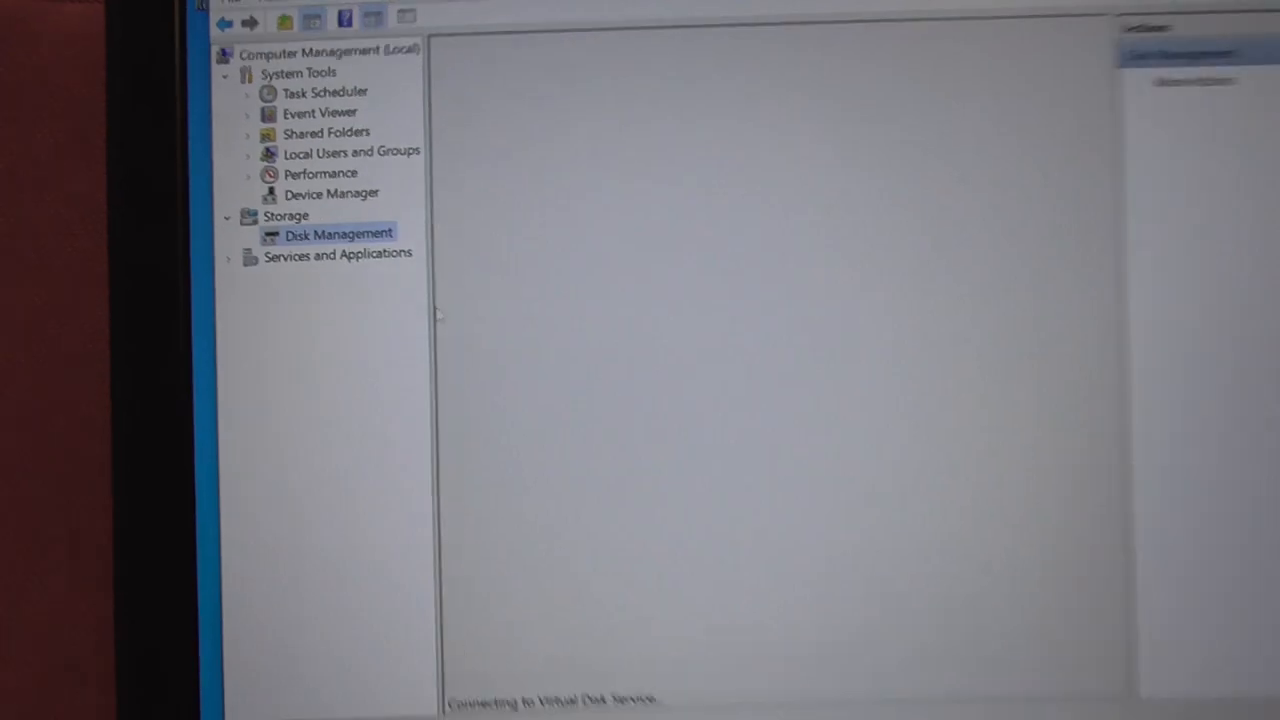
{"action": "left_click", "coordinate": [338, 233]}
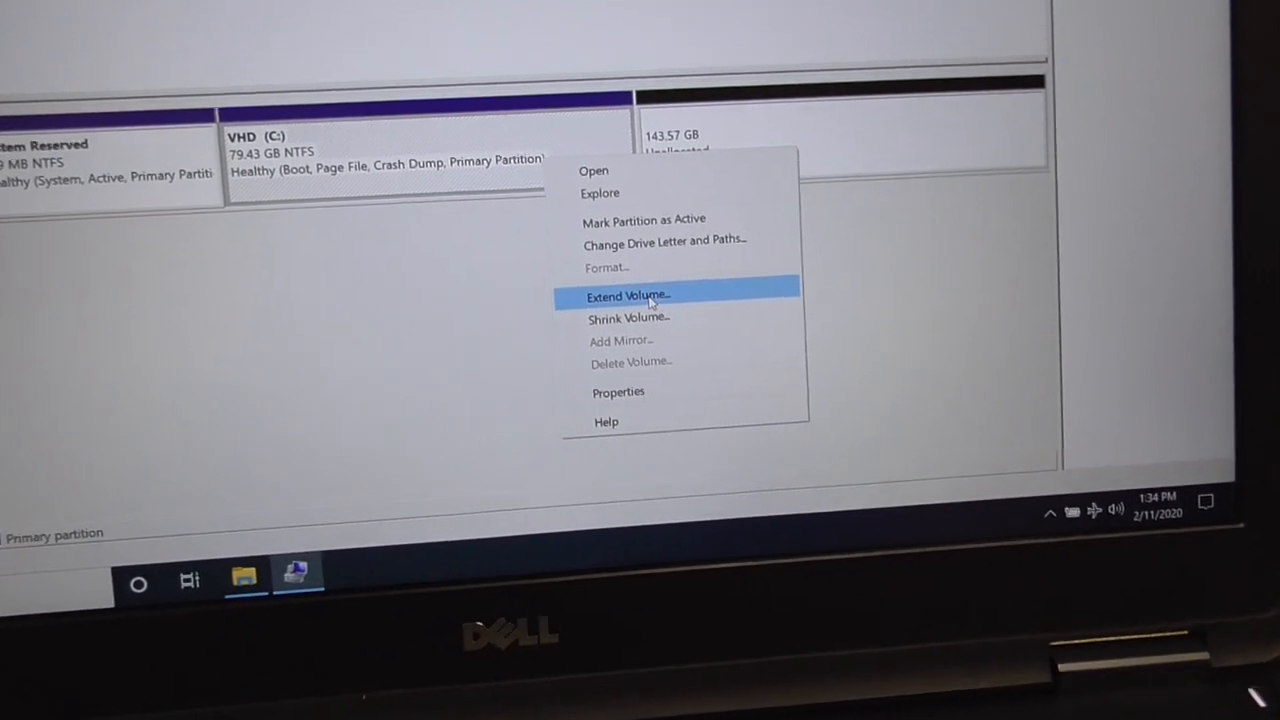
{"action": "left_click", "coordinate": [627, 296]}
{"action": "type", "text": "96000"}
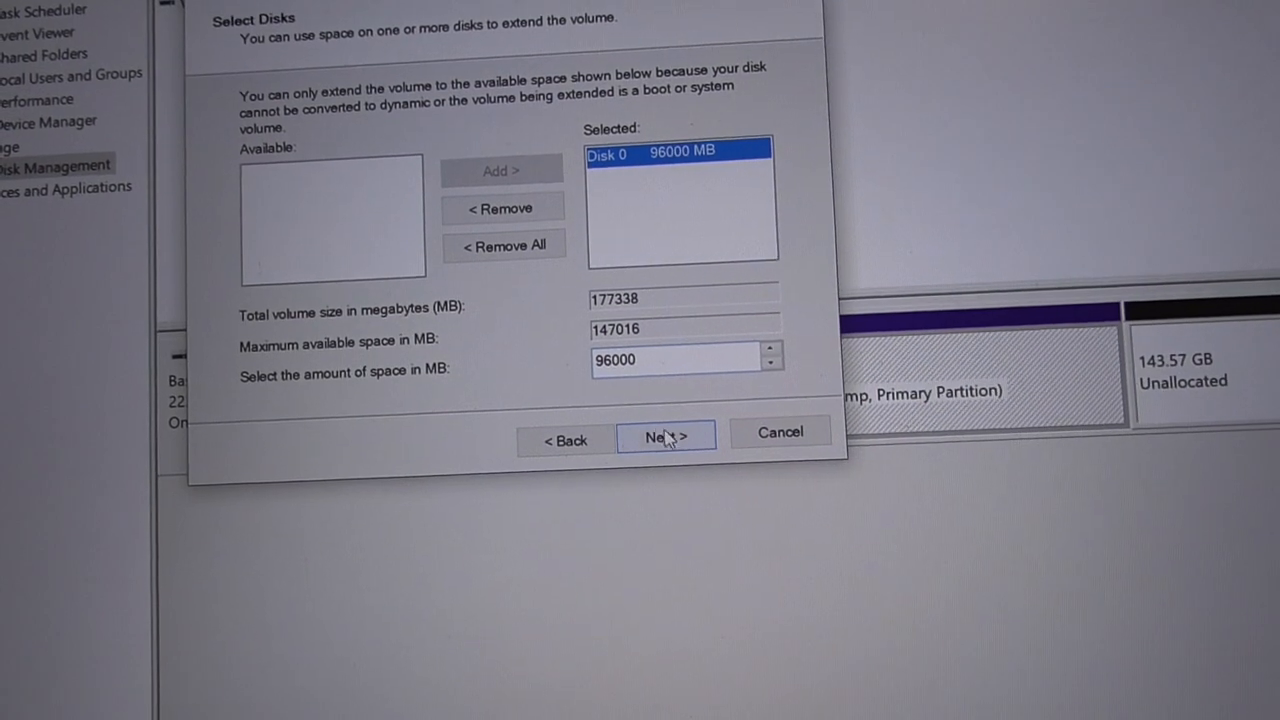
{"action": "left_click", "coordinate": [666, 437]}
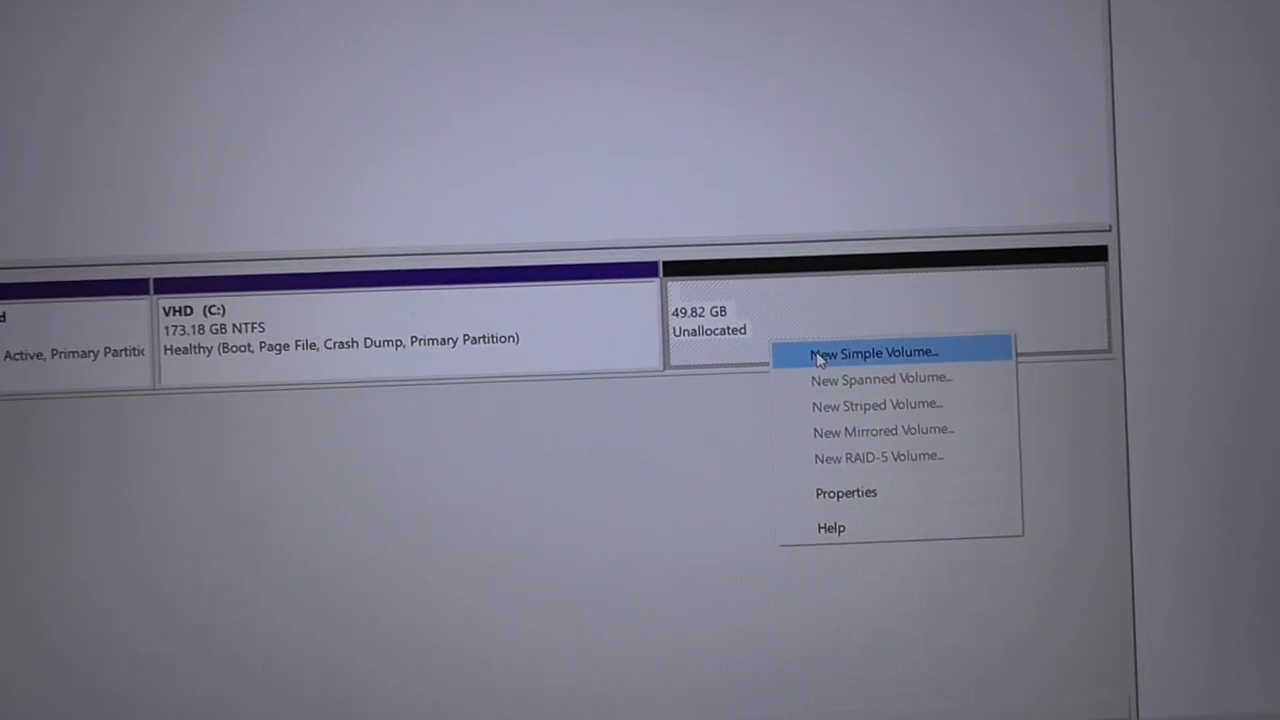
Create a new simple NTFS volume D: labelled KIT from the remaining unallocated space
{"action": "left_click", "coordinate": [873, 352]}
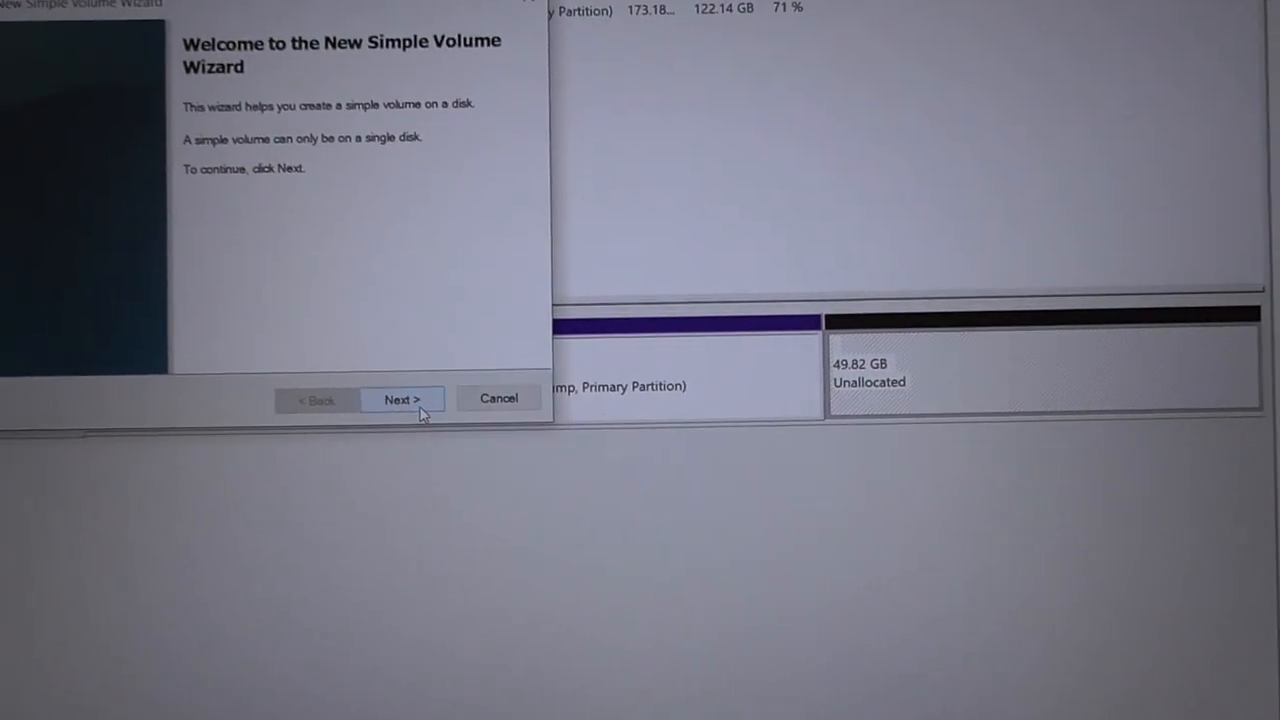
{"action": "left_click", "coordinate": [403, 398]}
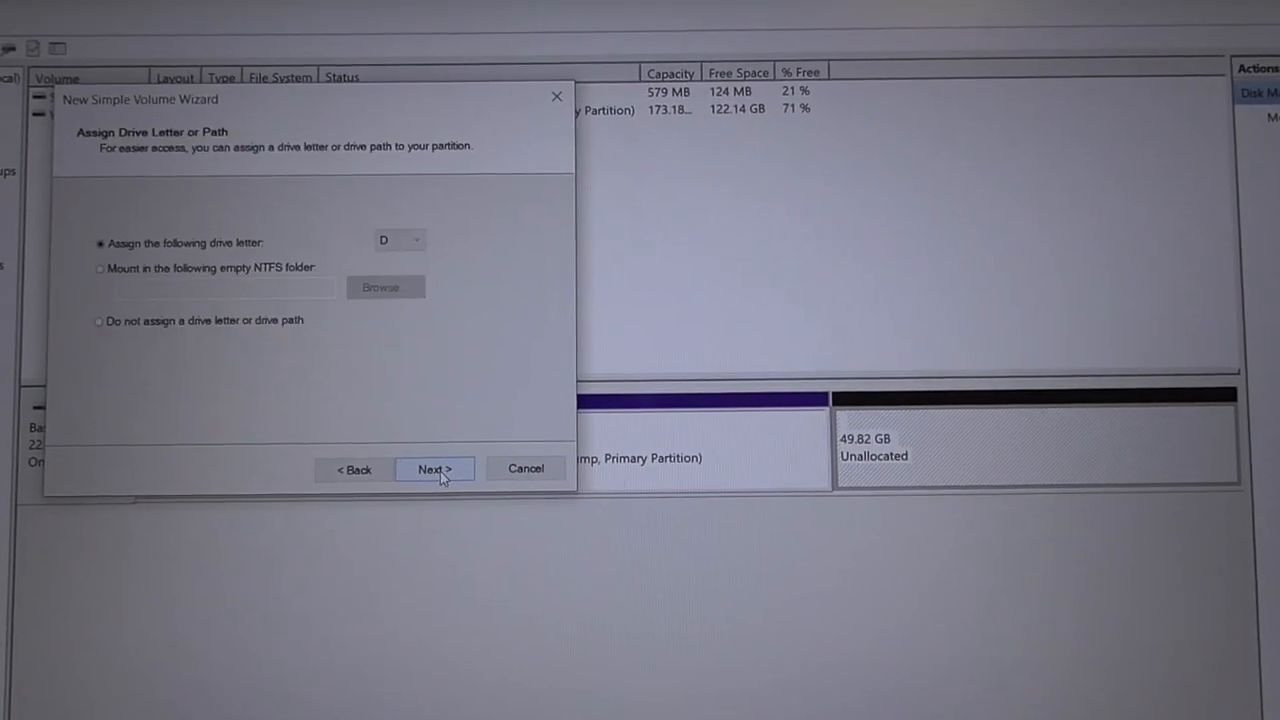
{"action": "left_click", "coordinate": [434, 469]}
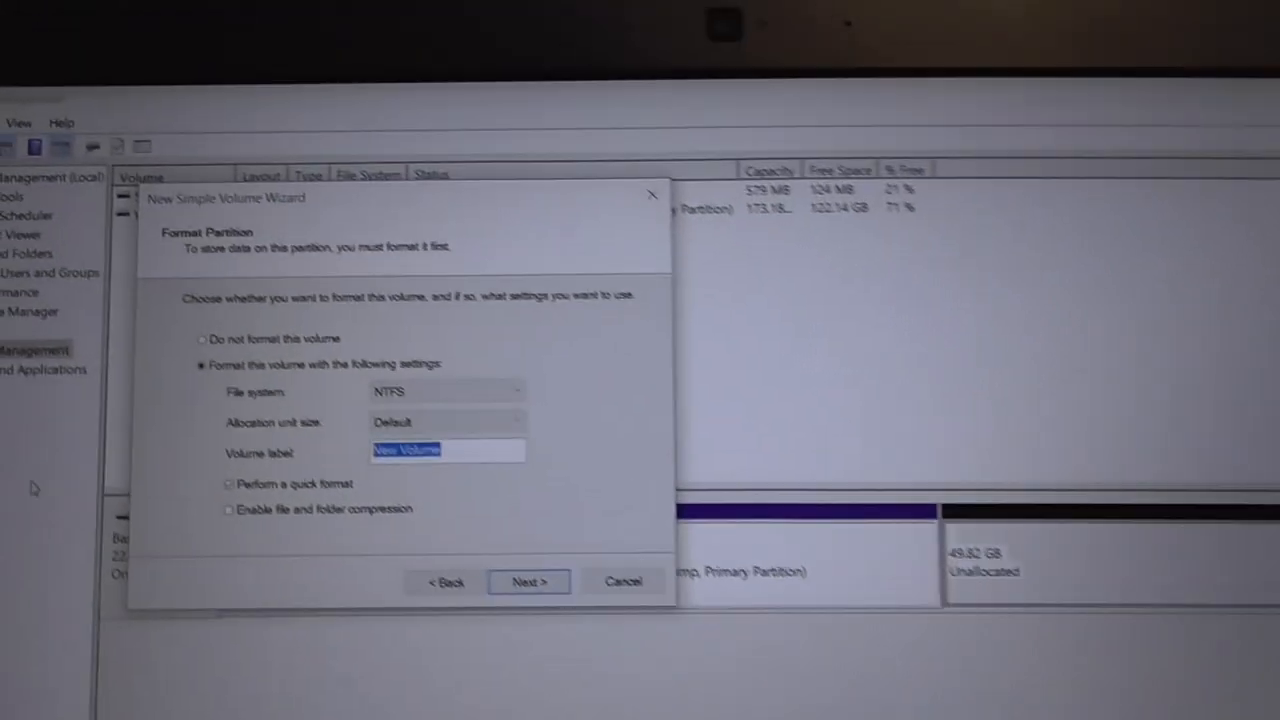
{"action": "left_click", "coordinate": [528, 581]}
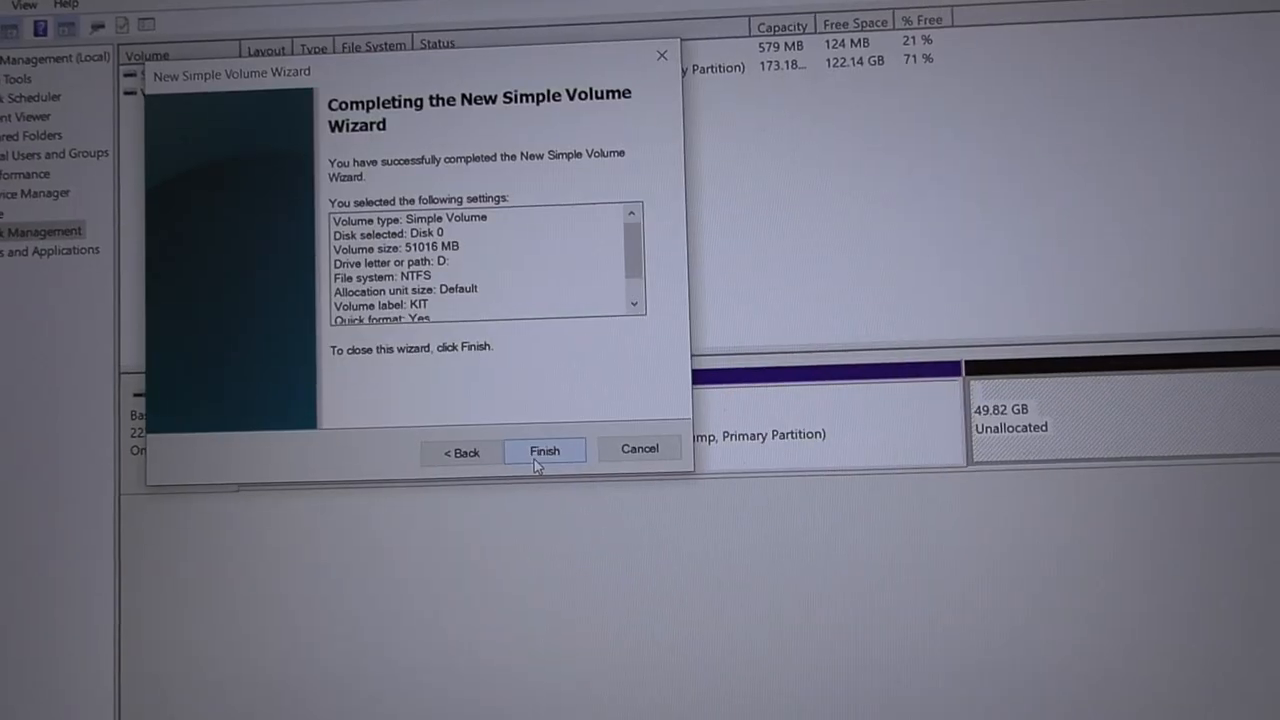
{"action": "left_click", "coordinate": [544, 449]}
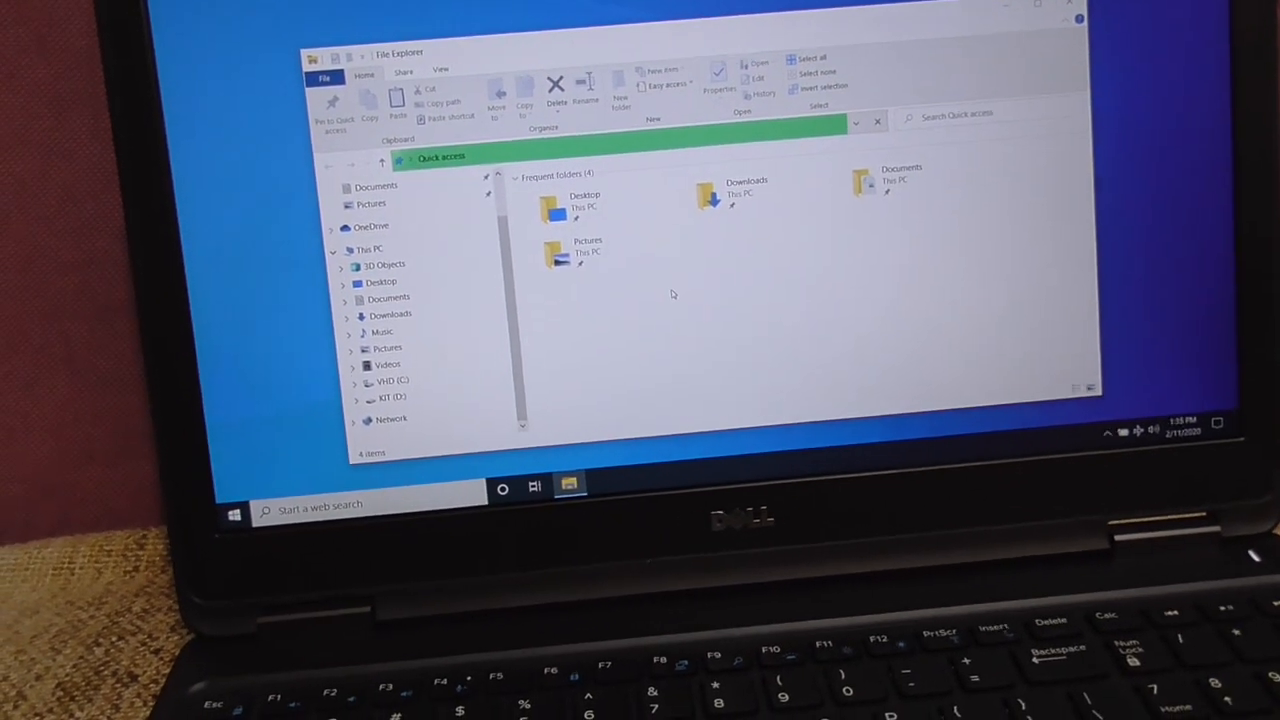
Close File Explorer now that KIT (D:) is listed, leaving the desktop showing
{"action": "left_click", "coordinate": [877, 120]}
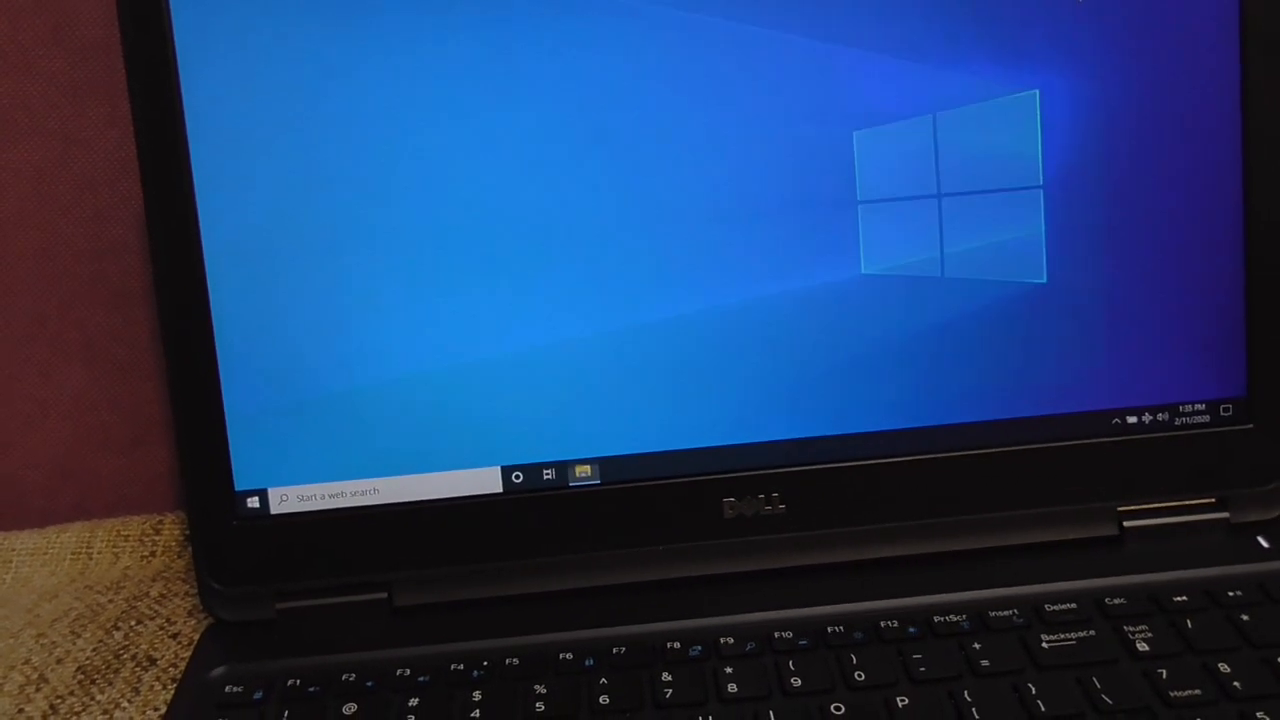